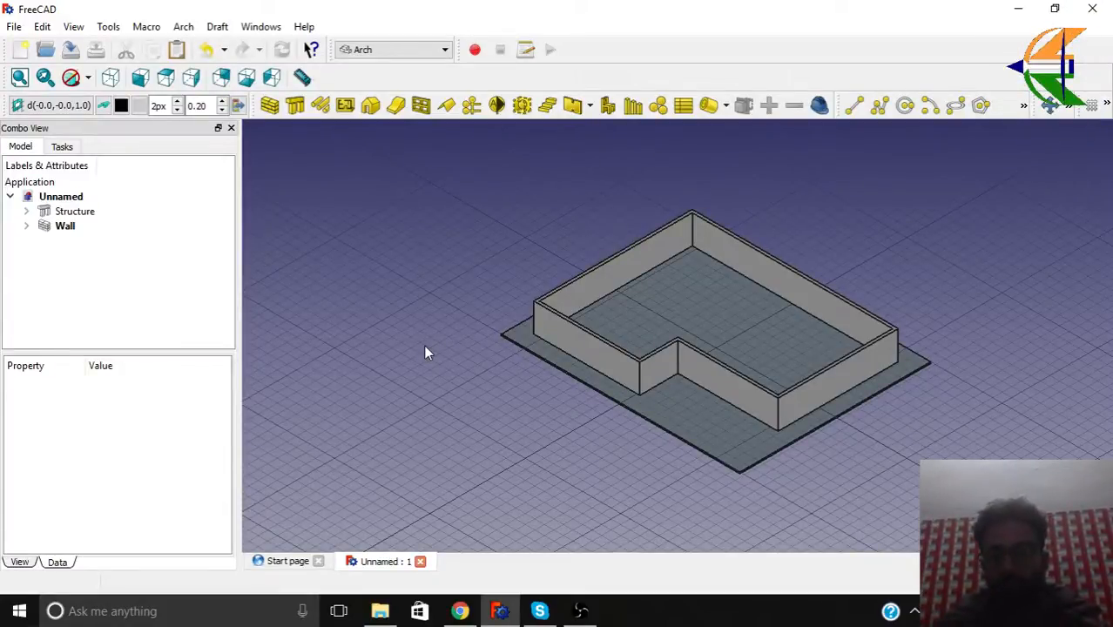
pyautogui.moveTo(412, 305)
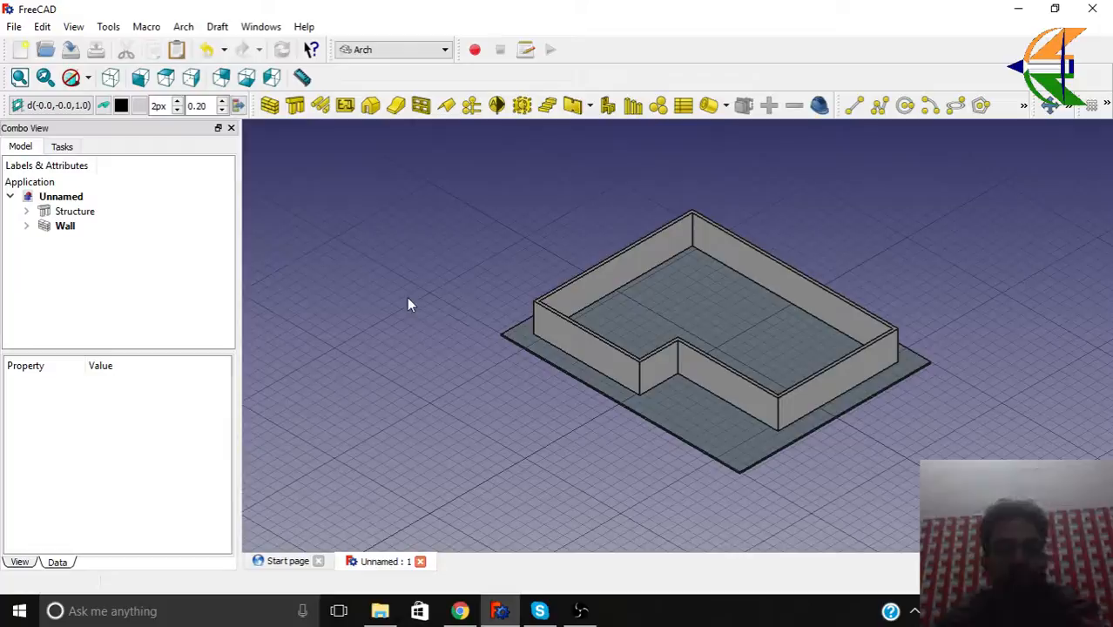
pyautogui.moveTo(413, 307)
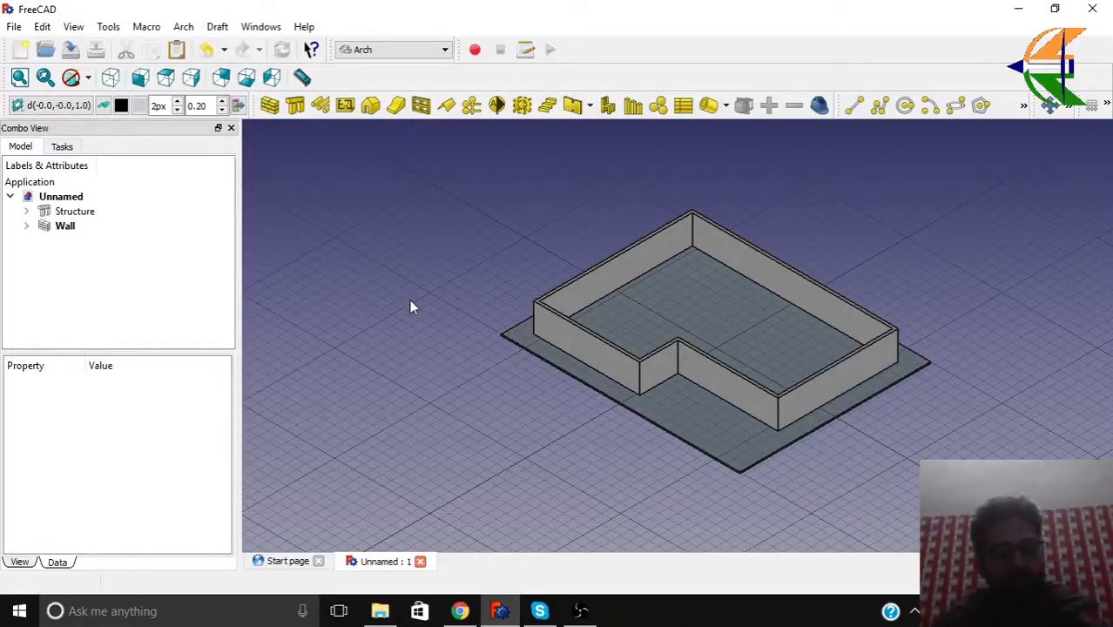
# - Save the house model to the Desktop as Sample_House
pyautogui.click(14, 26)
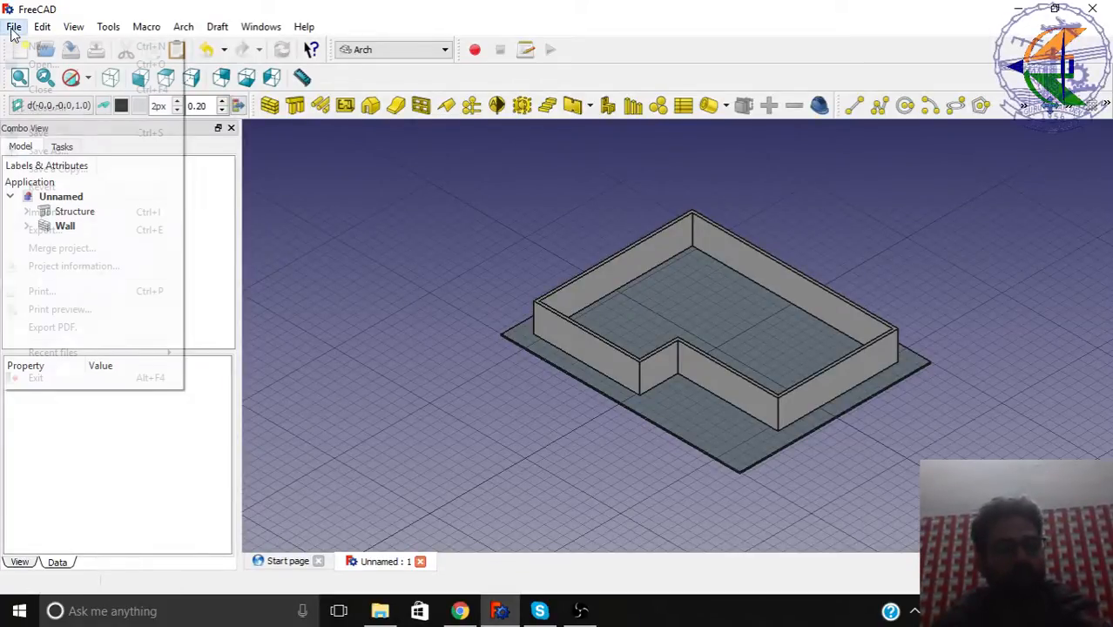
pyautogui.click(14, 26)
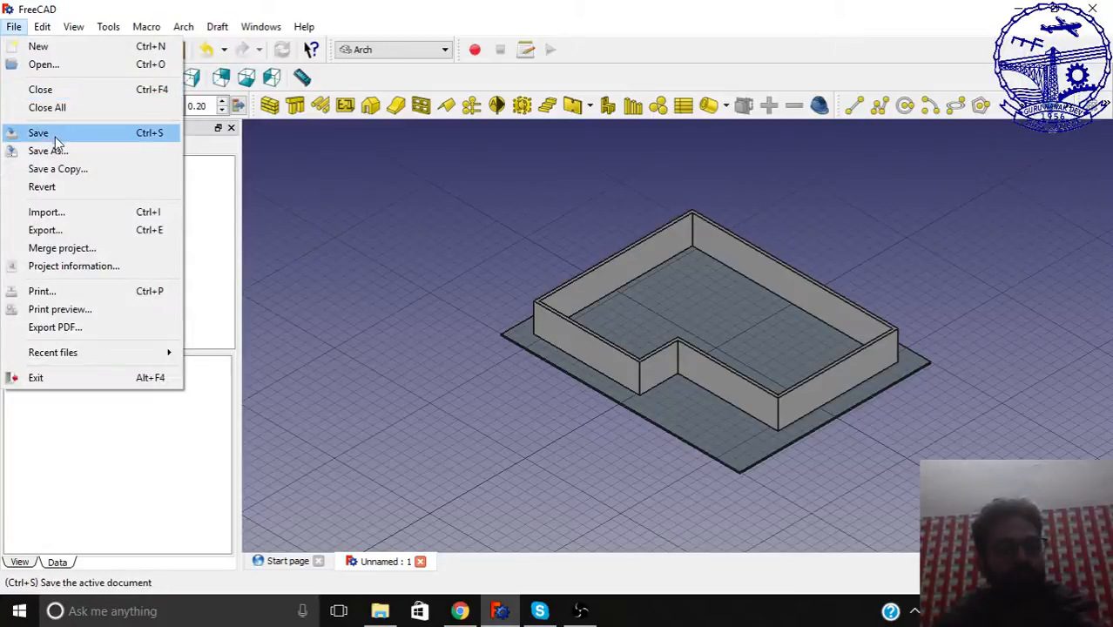
pyautogui.click(39, 132)
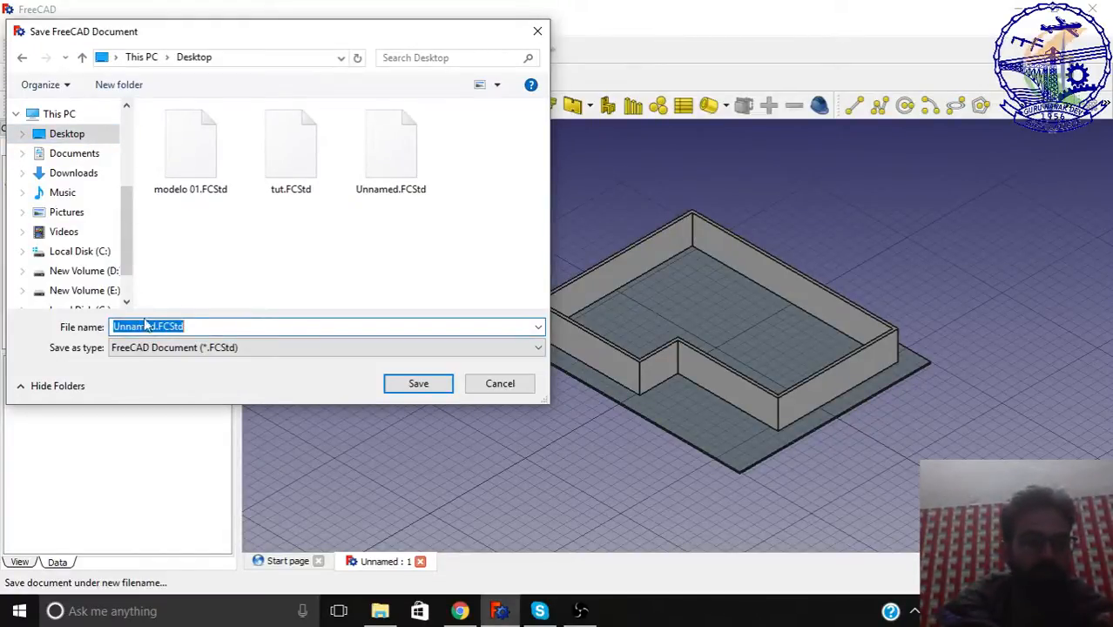
pyautogui.write('Sample_House')
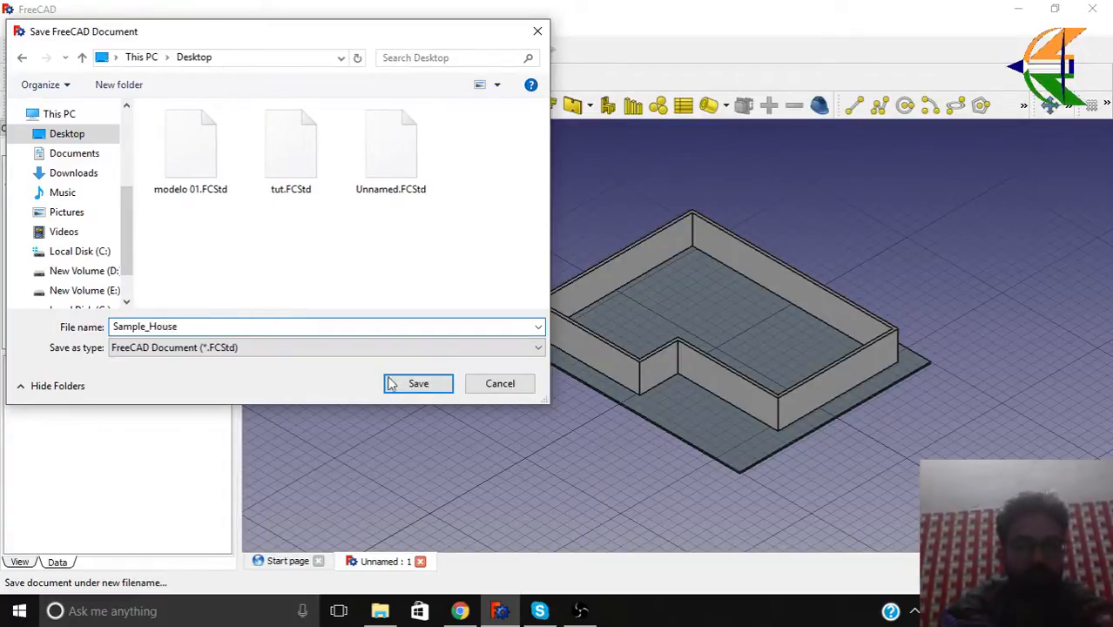
pyautogui.click(418, 383)
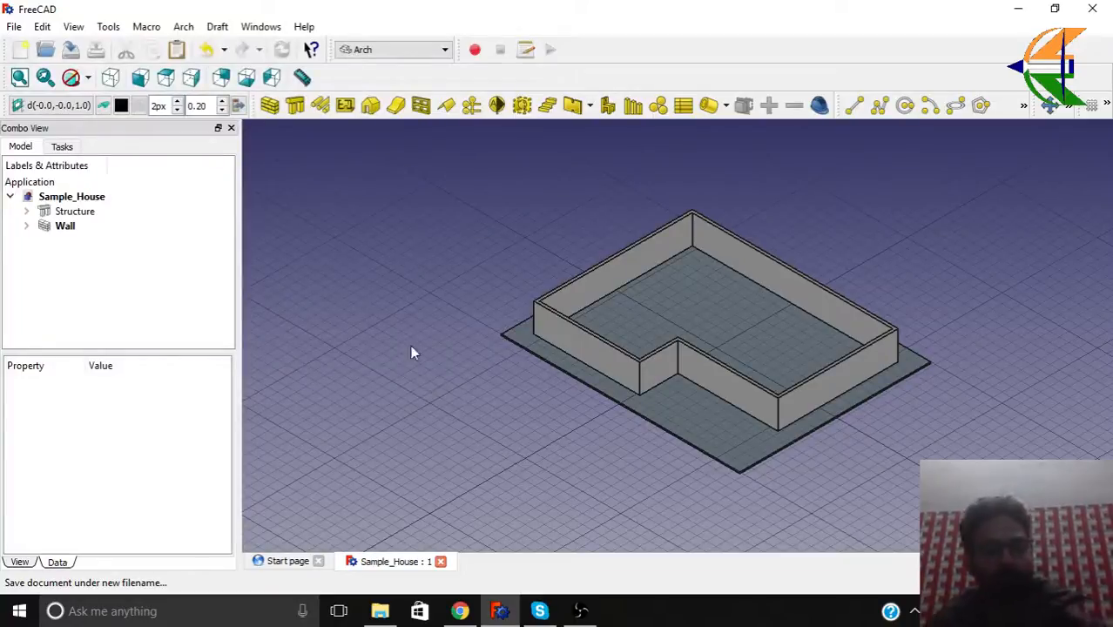
pyautogui.moveTo(653, 418)
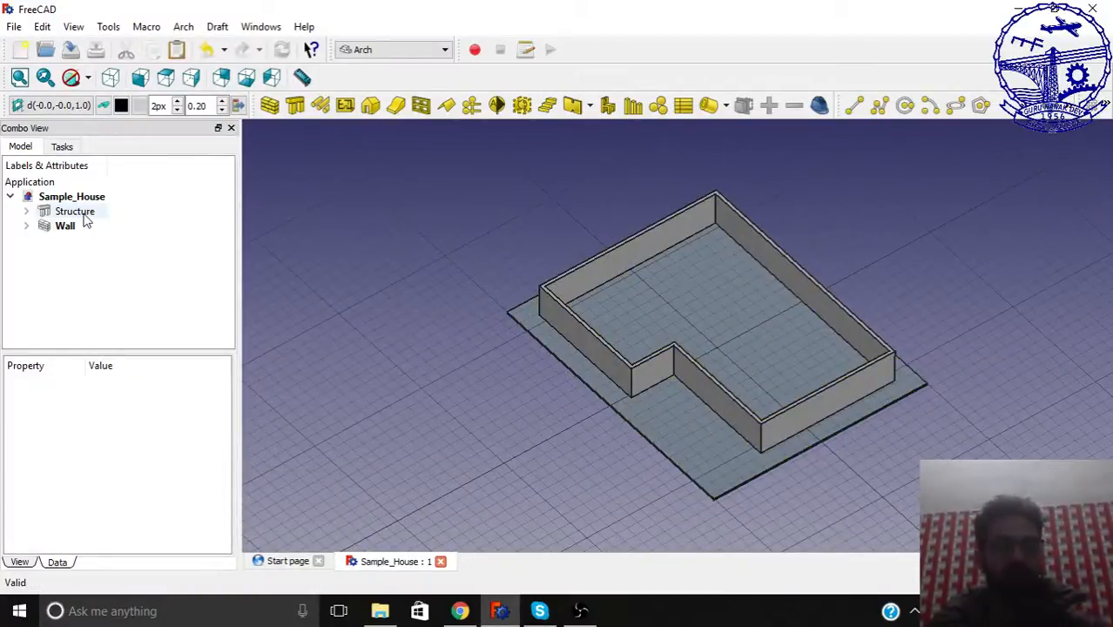
# - Rename the Structure object in the Model tree to 'Floor Slab'
pyautogui.rightClick(75, 210)
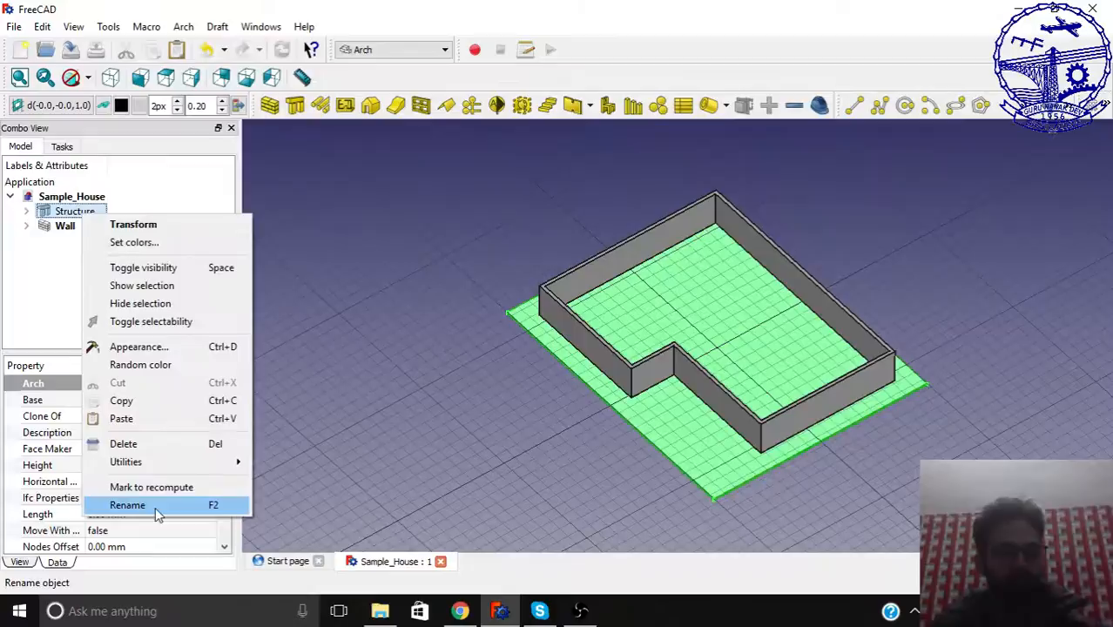
pyautogui.click(127, 505)
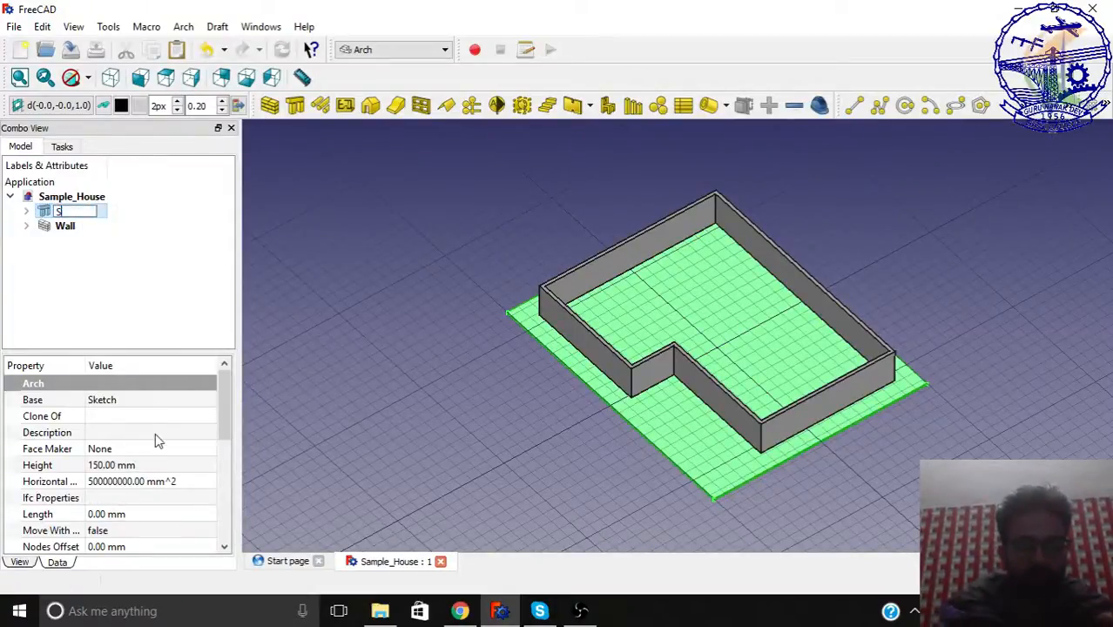
pyautogui.write('Slab')
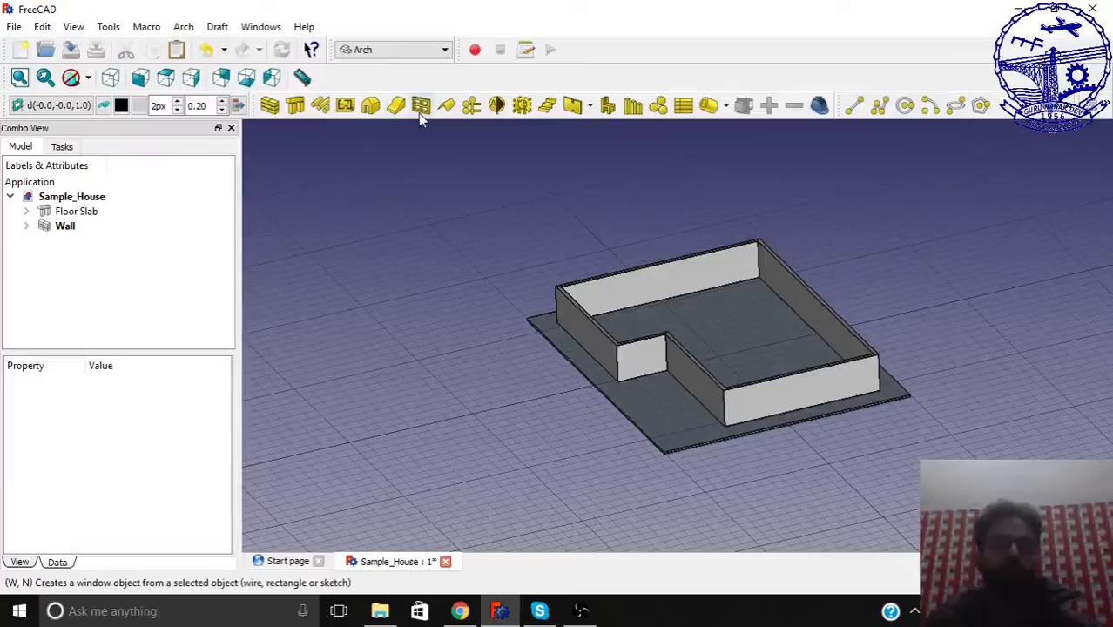
pyautogui.moveTo(421, 105)
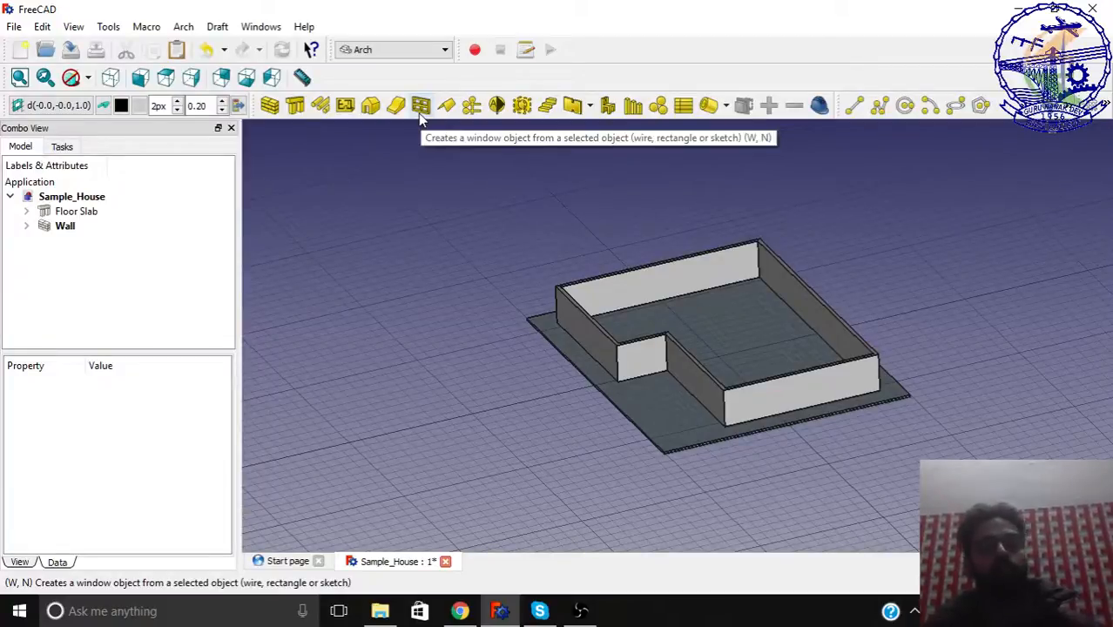
# - Orbit the house and pick the wall's long front face as the working plane
pyautogui.click(420, 105)
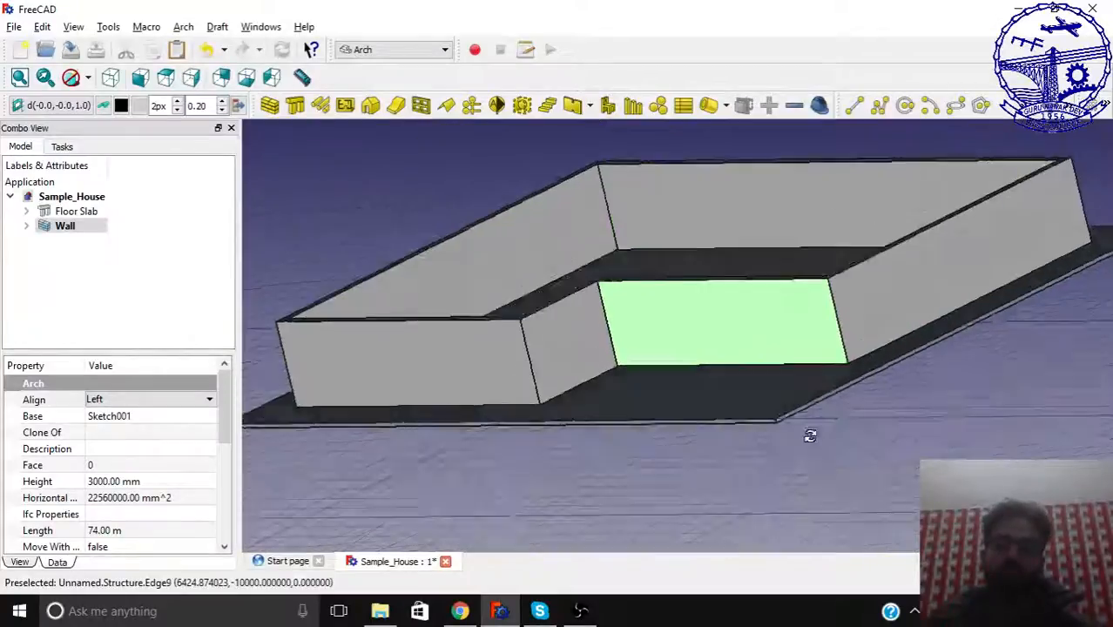
pyautogui.moveTo(810, 436); pyautogui.dragTo(801, 470)
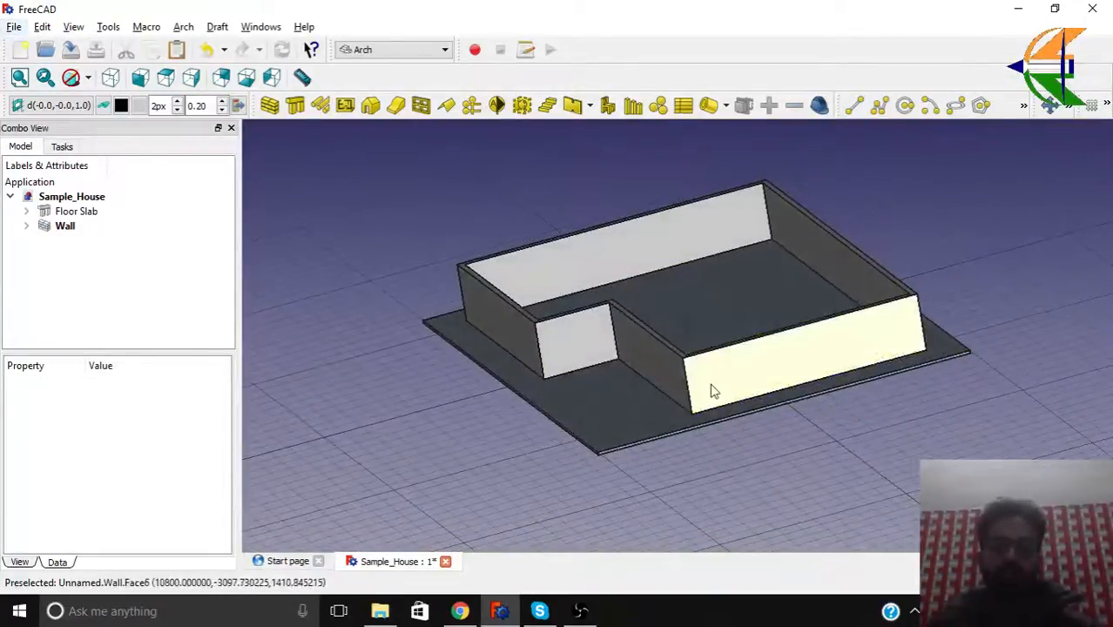
pyautogui.click(64, 226)
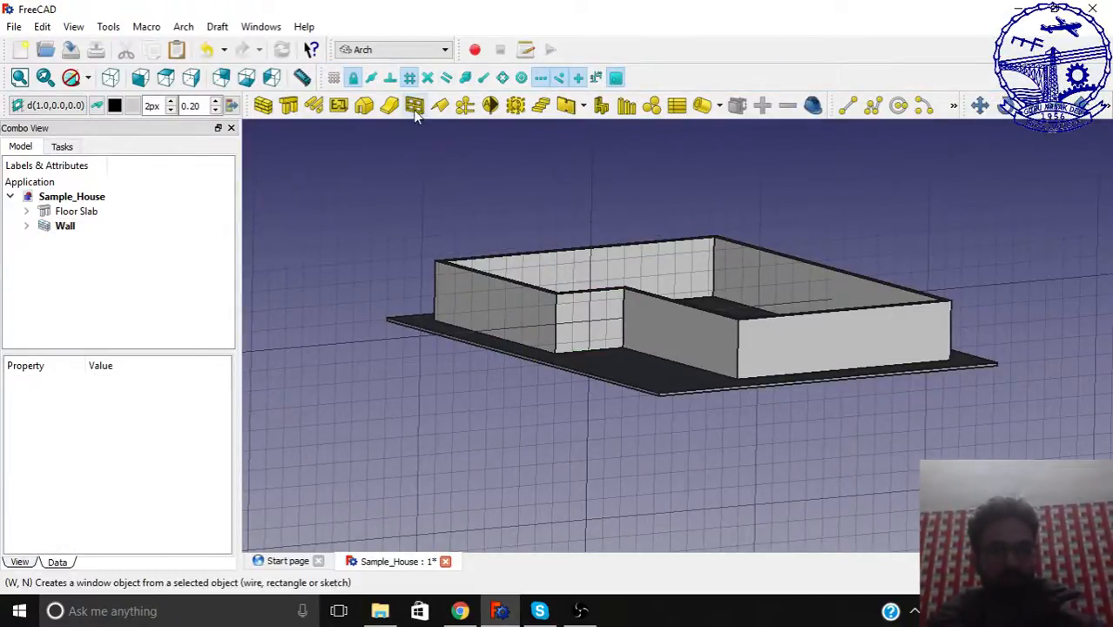
# - Start an Arch window with the Glass door preset, width 1500 and height 2000
pyautogui.click(414, 106)
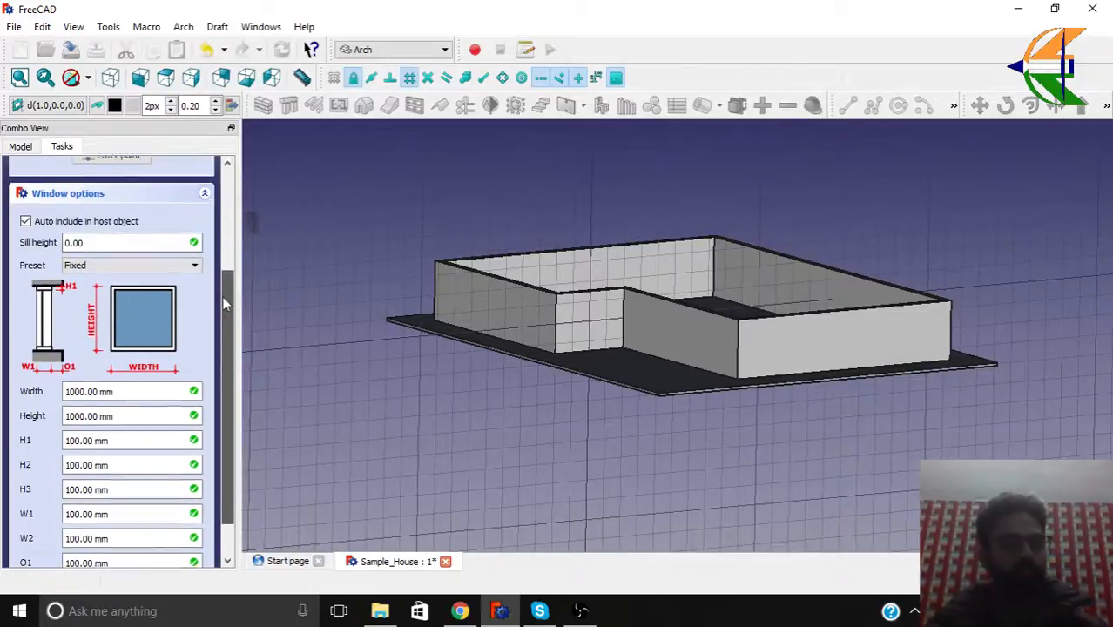
pyautogui.click(131, 264)
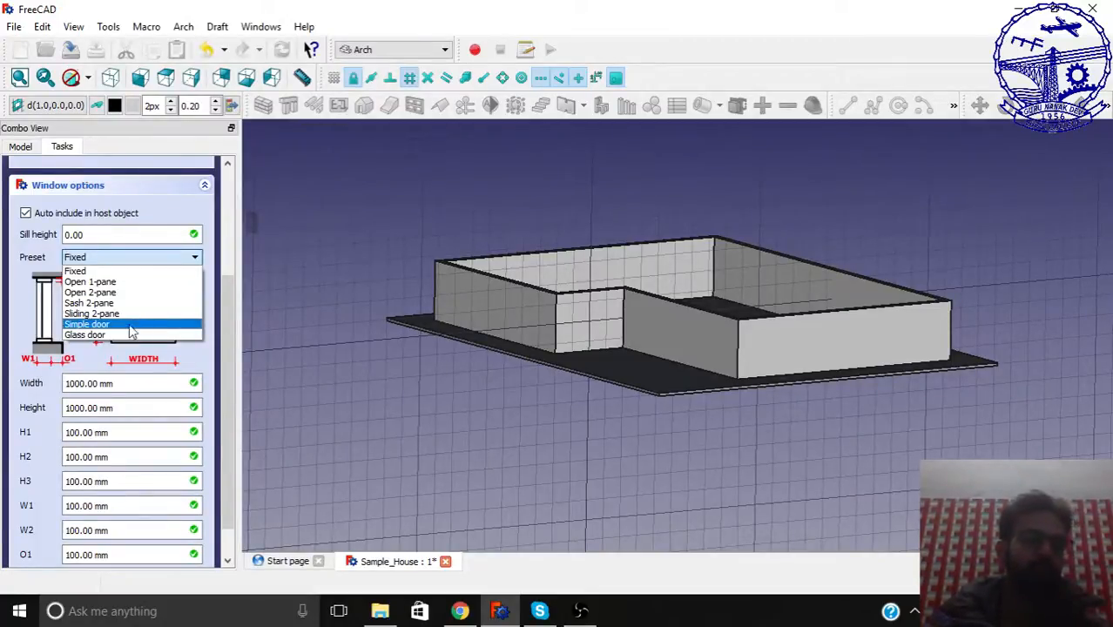
pyautogui.click(84, 335)
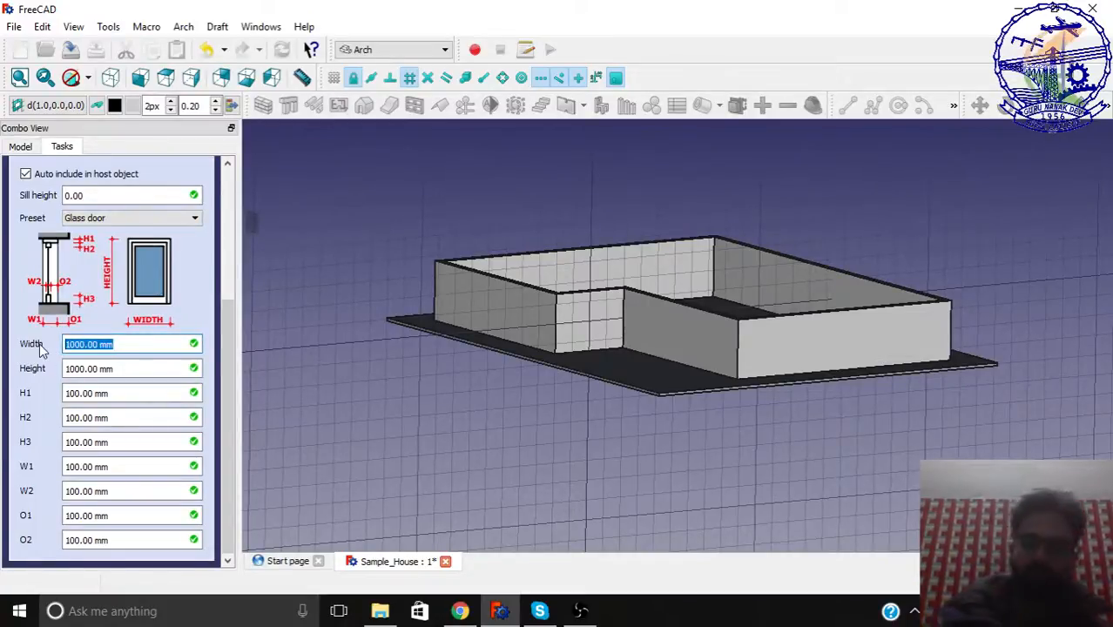
pyautogui.write('15000')
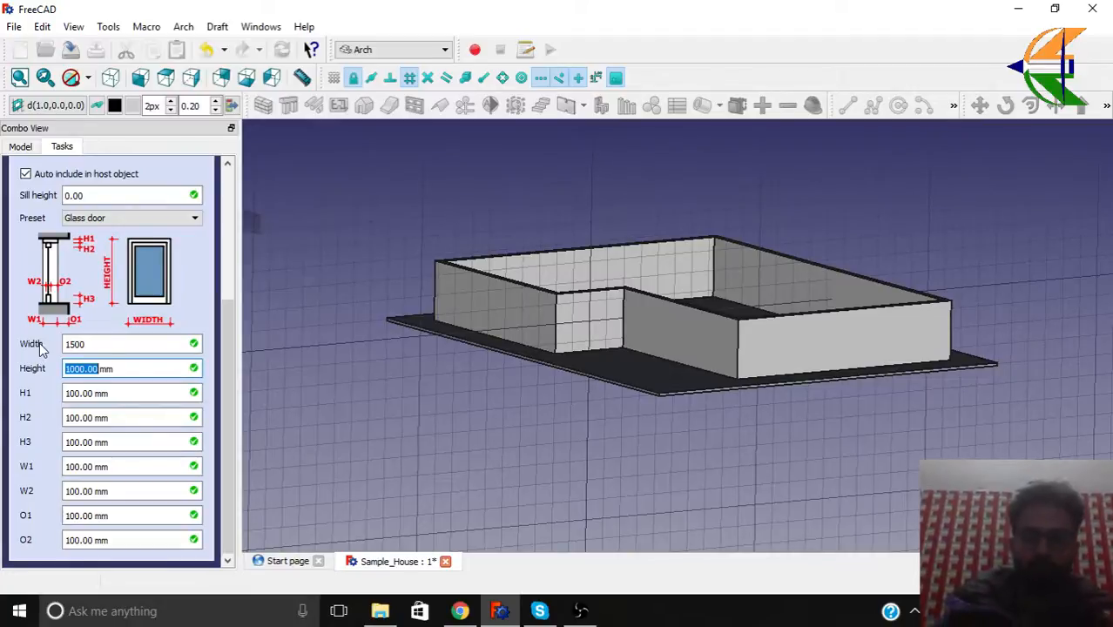
pyautogui.write('2000')
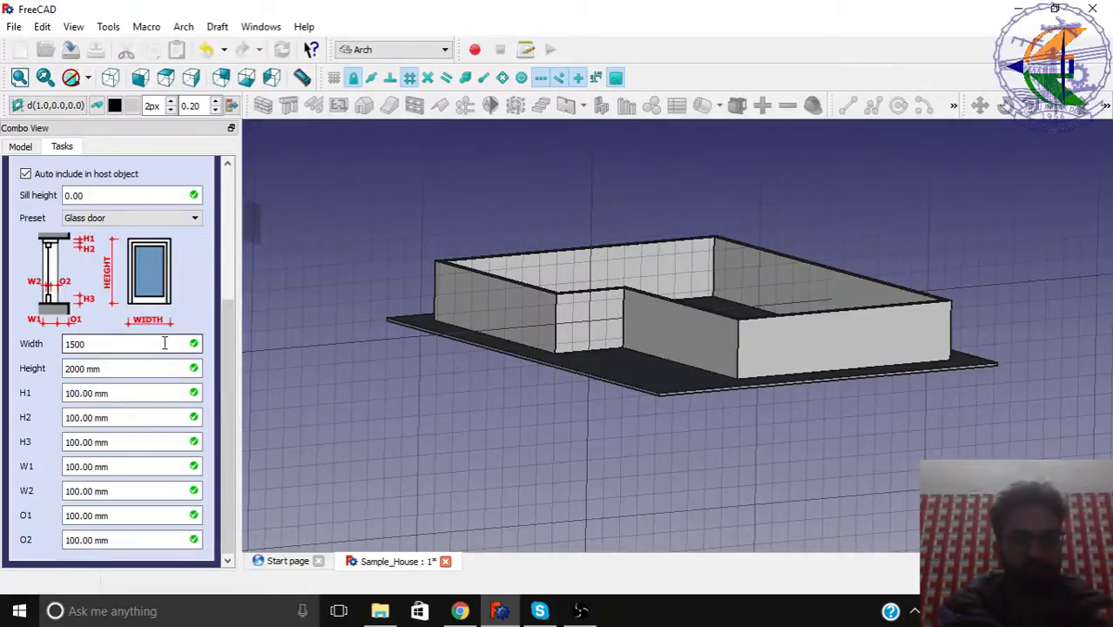
pyautogui.moveTo(579, 342)
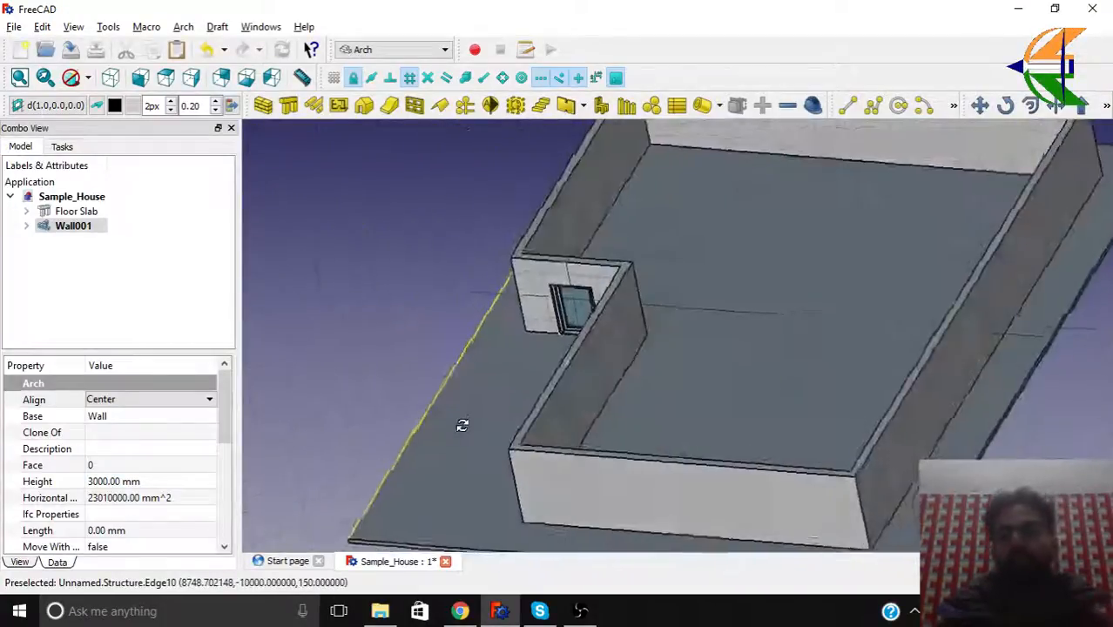
# - Orbit the view to inspect the glass door opening close up and side-on
pyautogui.moveTo(463, 425); pyautogui.dragTo(667, 392)
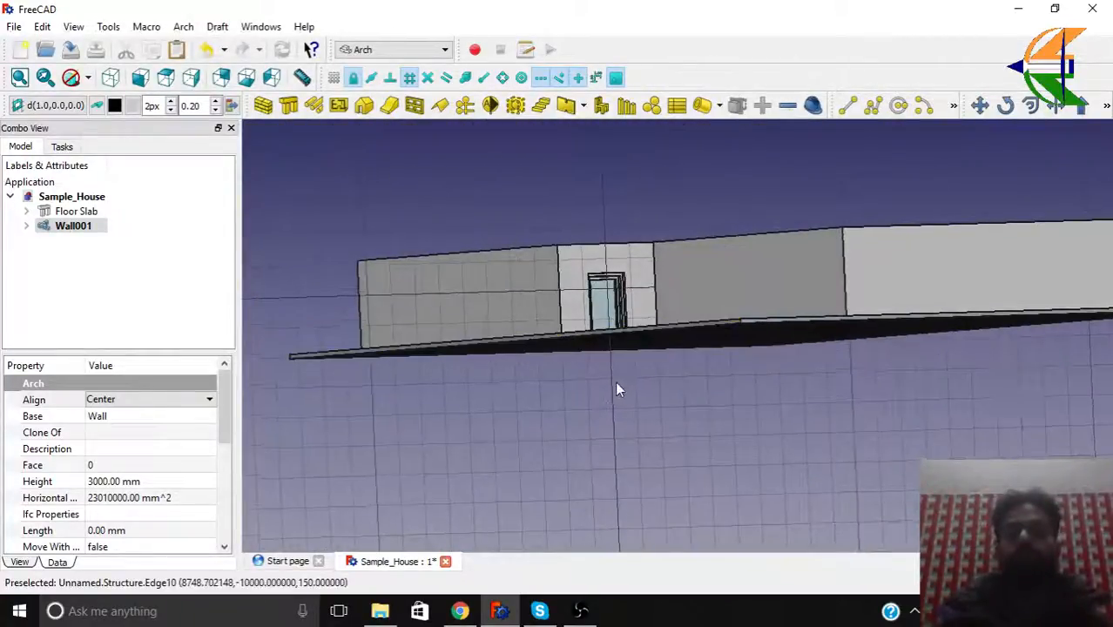
pyautogui.moveTo(618, 389); pyautogui.dragTo(741, 449)
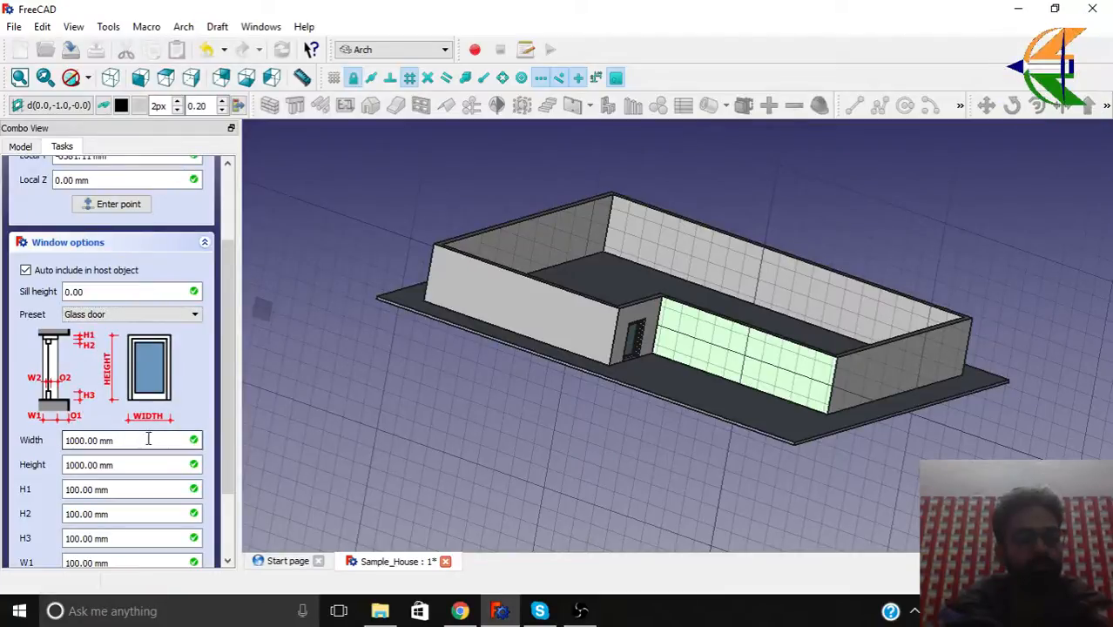
# - Set the window to 2000 wide and 2500 high with the Sliding 2-pane preset
pyautogui.tripleClick(131, 440)
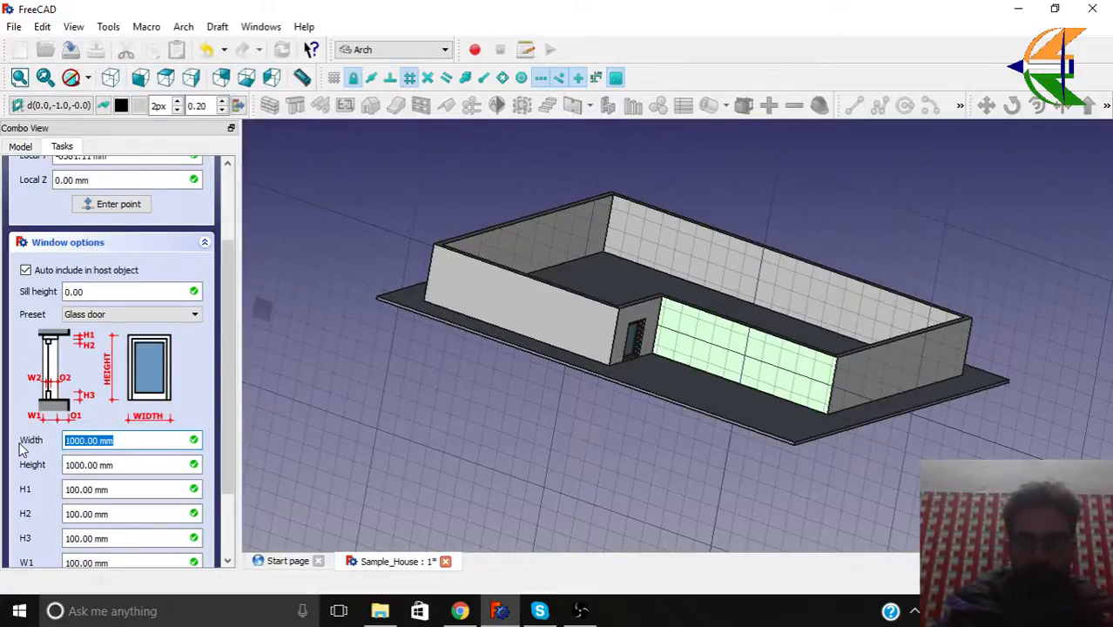
pyautogui.write('2000')
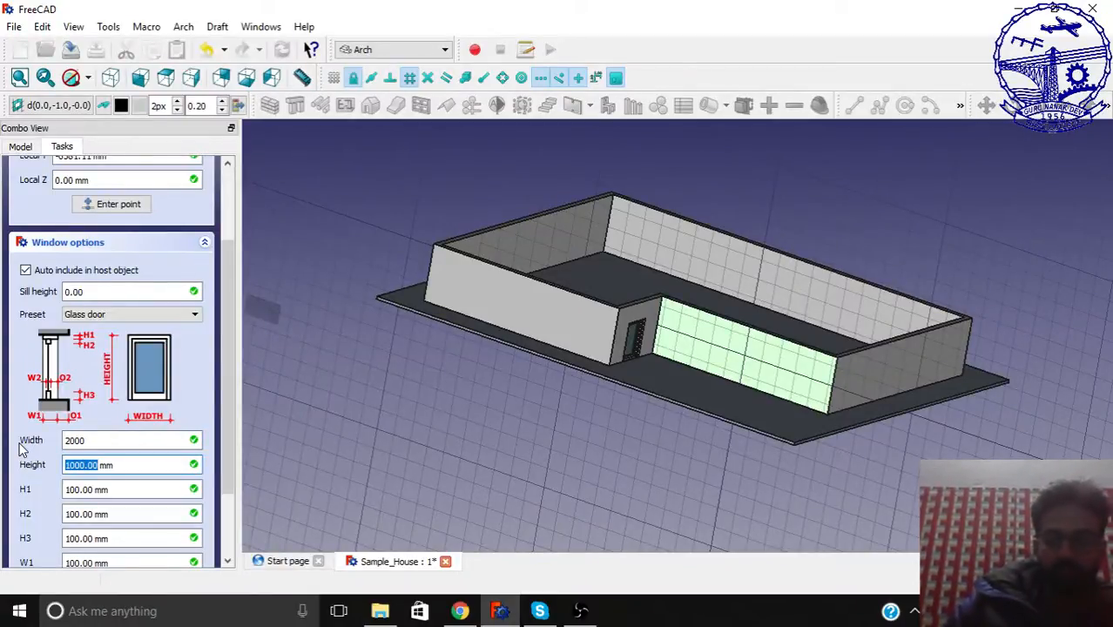
pyautogui.write('2500')
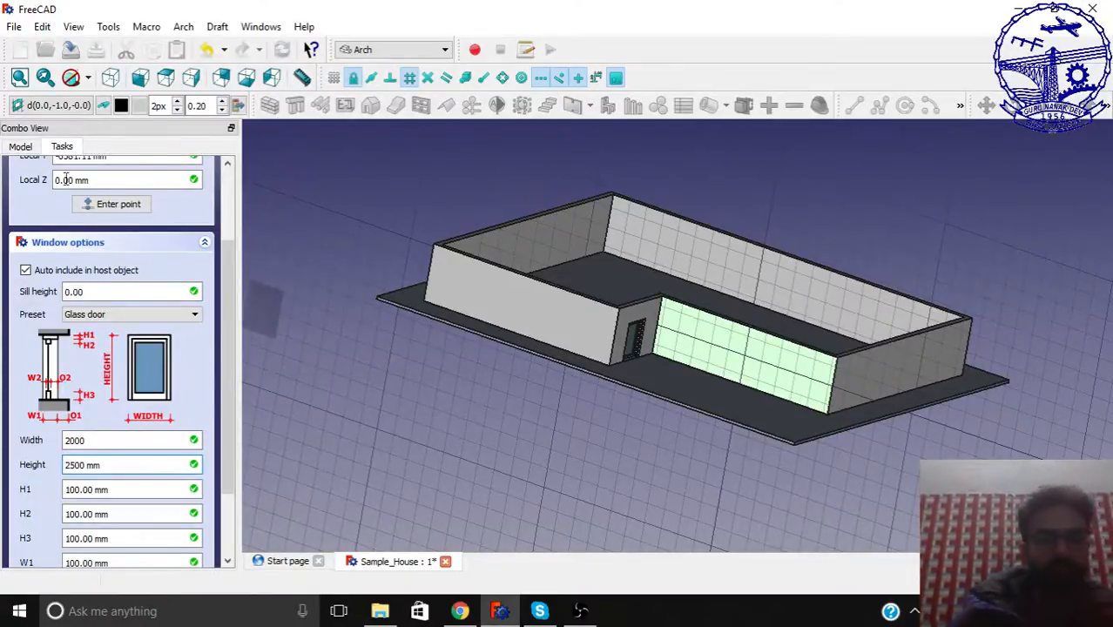
pyautogui.moveTo(663, 350)
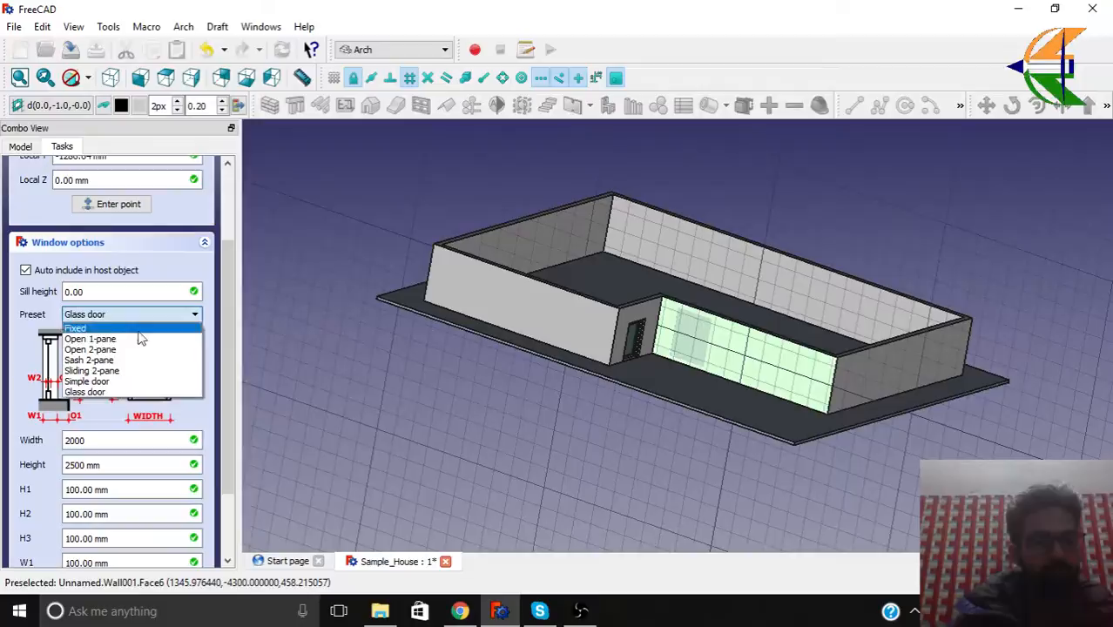
pyautogui.click(91, 371)
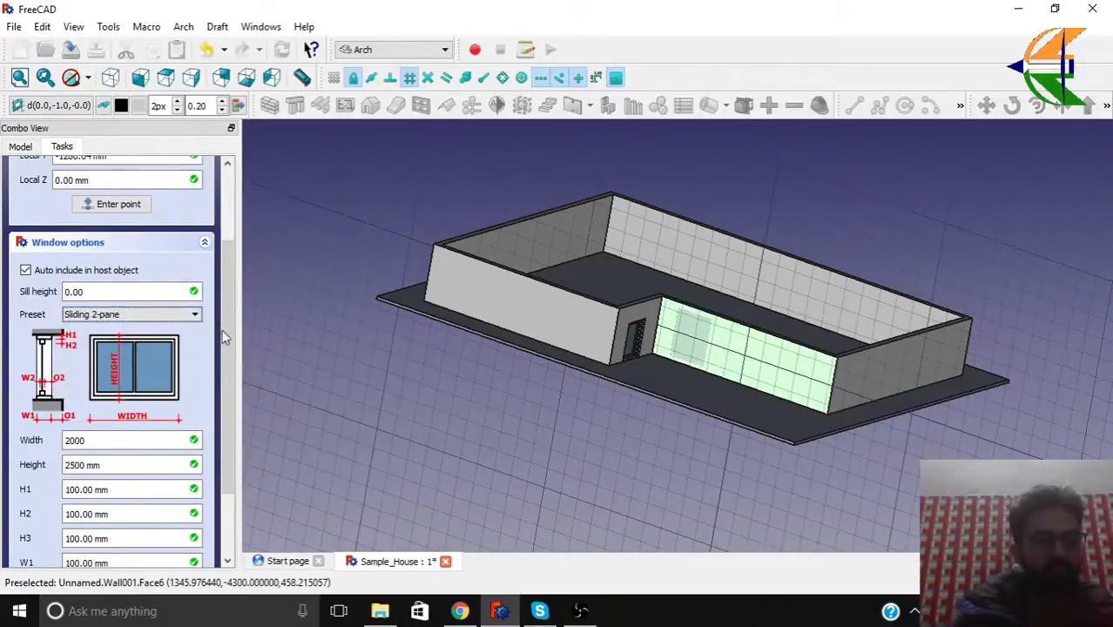
pyautogui.scroll(-3)
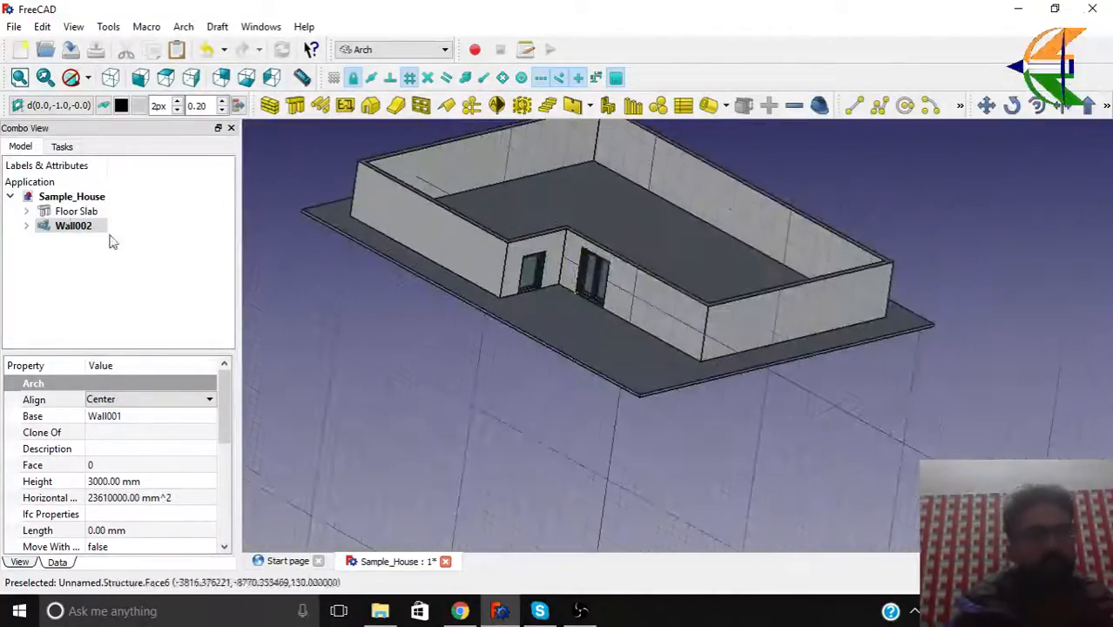
# - Expand Wall002 and Wall001 in the tree and select the sliding door object
pyautogui.click(27, 226)
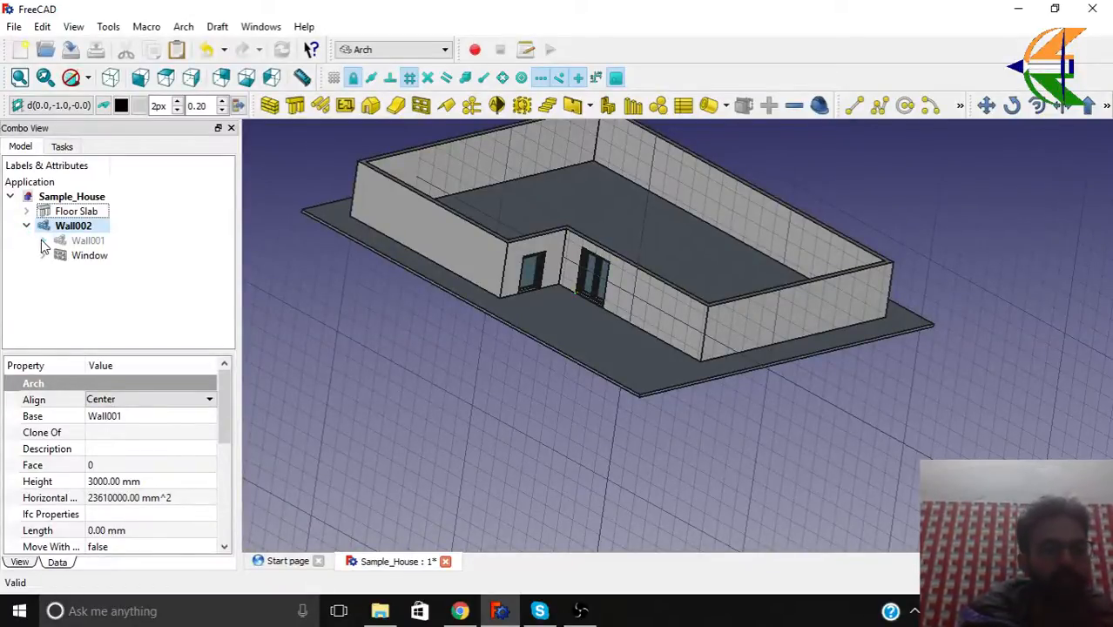
pyautogui.click(90, 269)
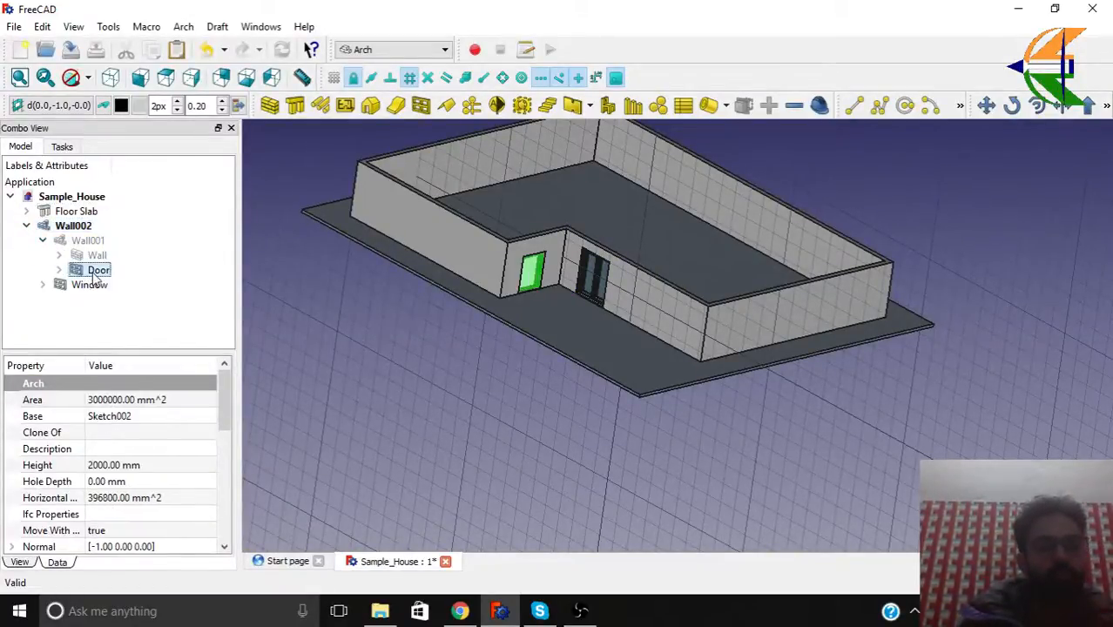
pyautogui.click(90, 285)
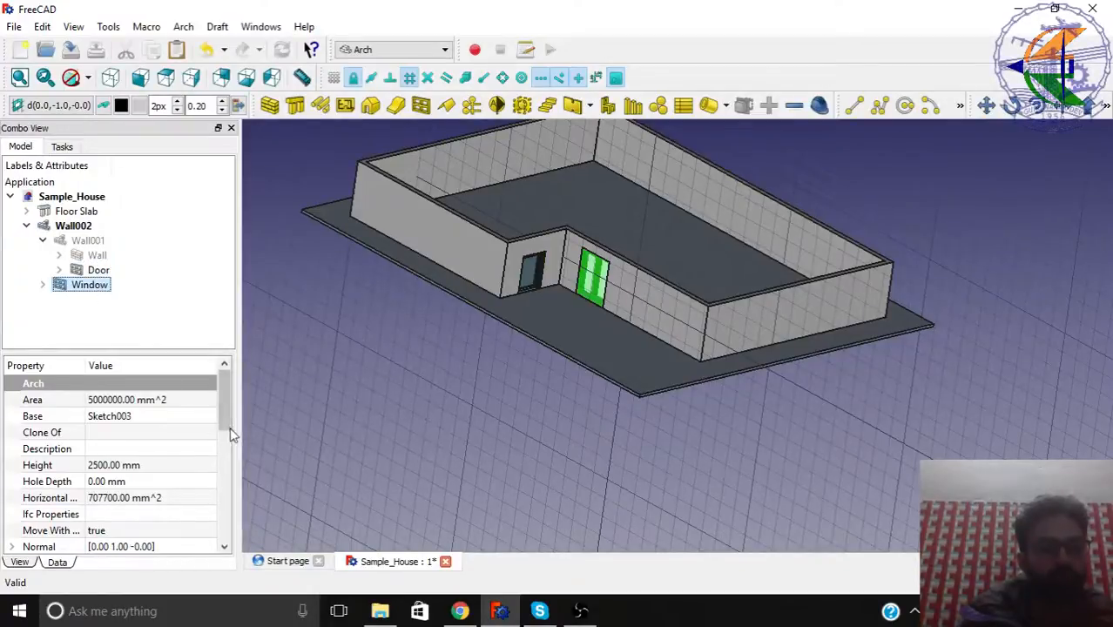
pyautogui.scroll(-3)
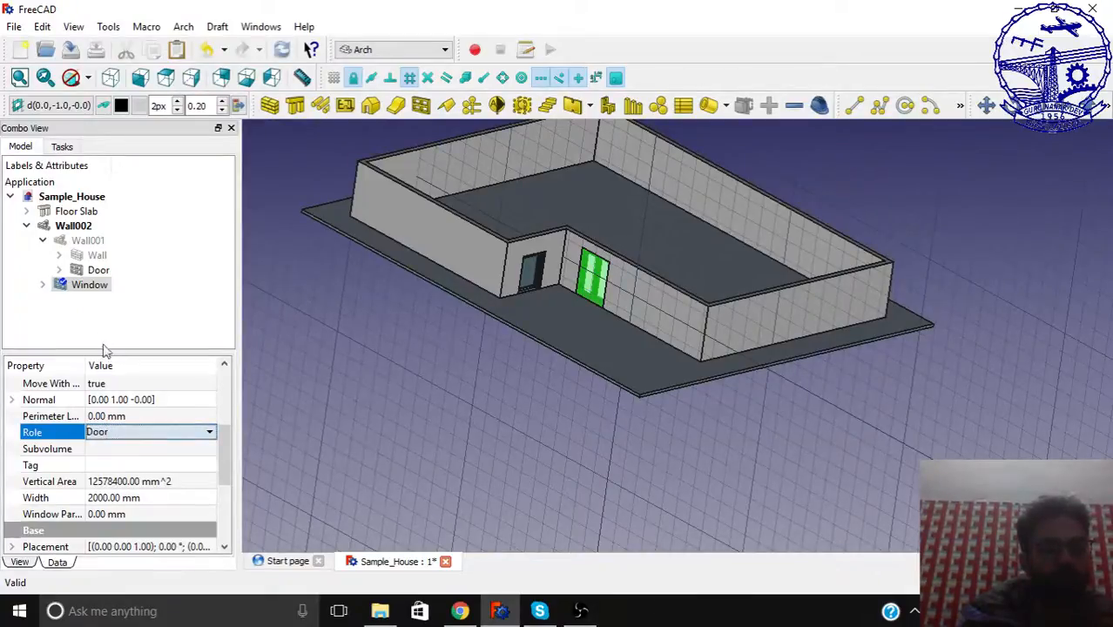
# - Rename the sliding door's Window object to 'Door-2'
pyautogui.rightClick(90, 284)
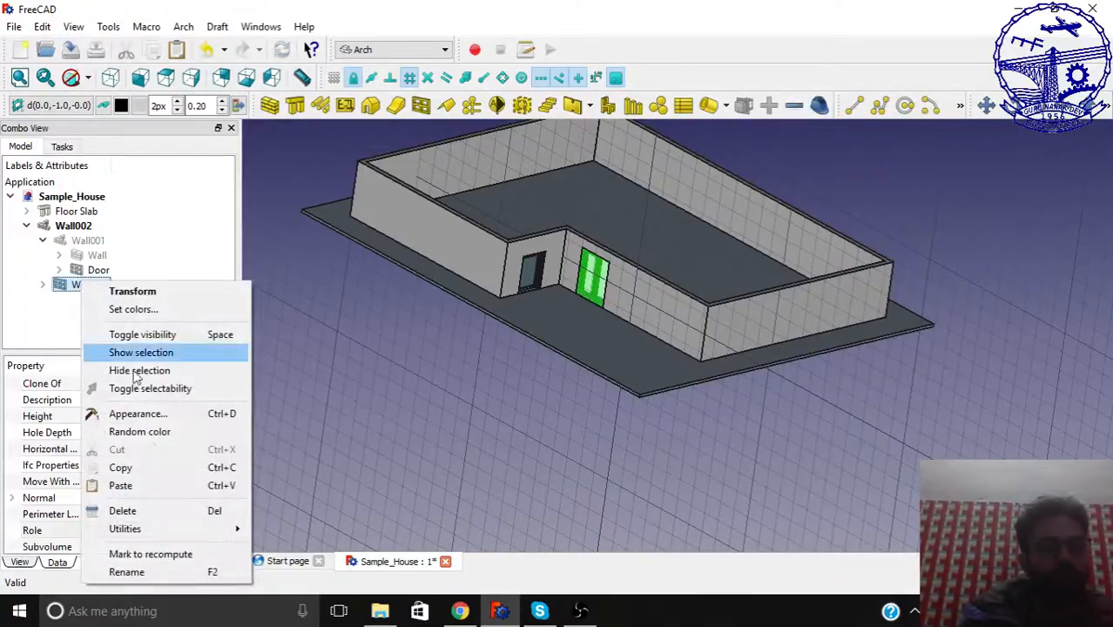
pyautogui.click(127, 572)
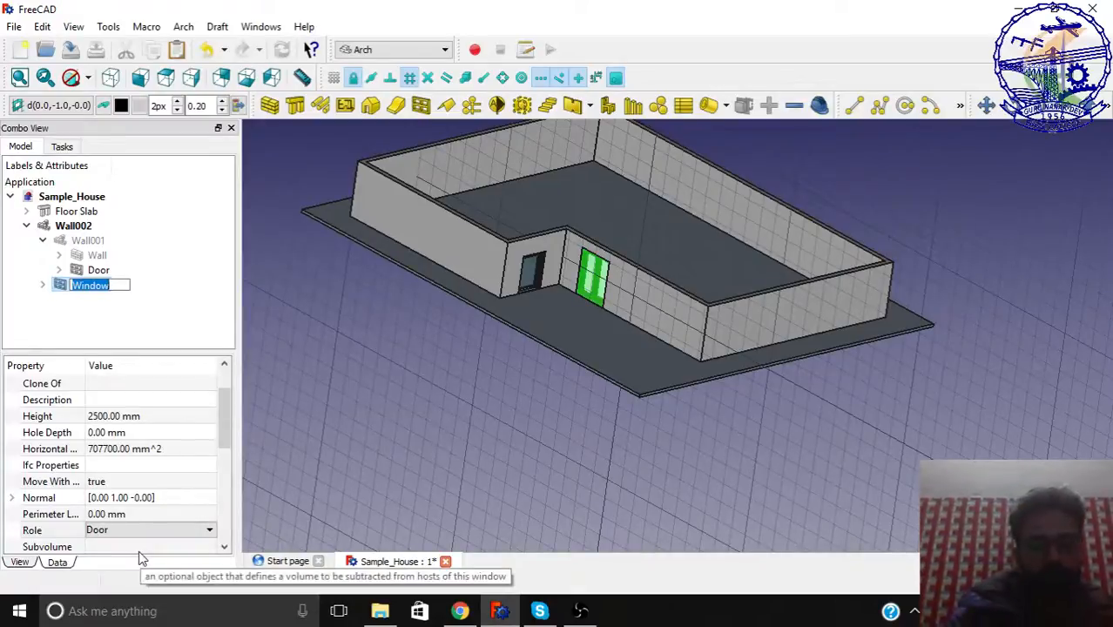
pyautogui.write('Door-2')
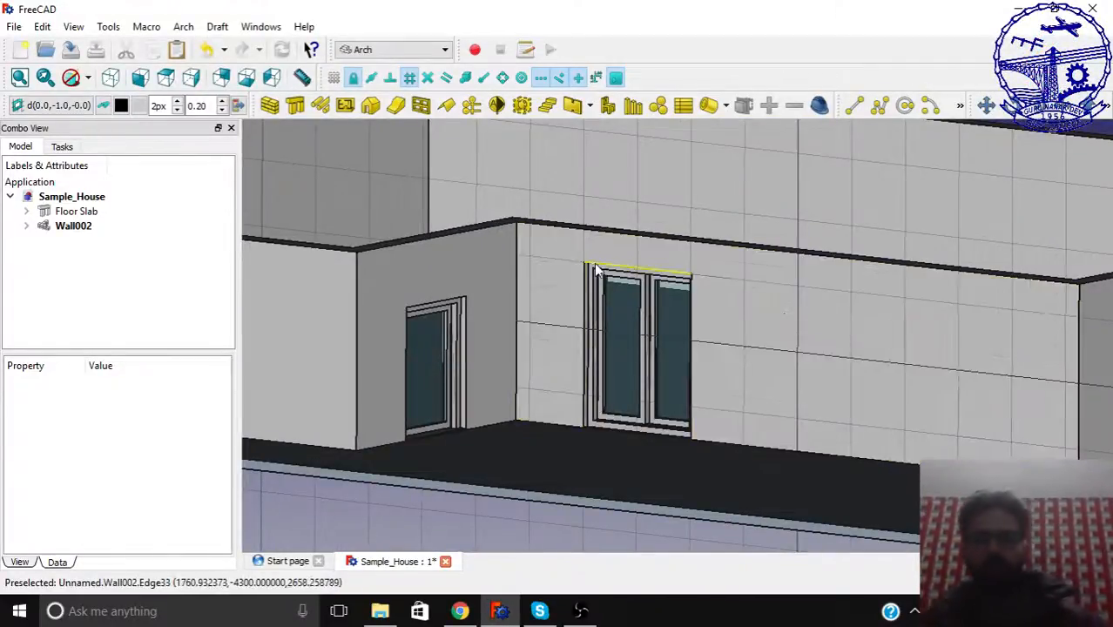
pyautogui.moveTo(610, 305); pyautogui.dragTo(701, 375)
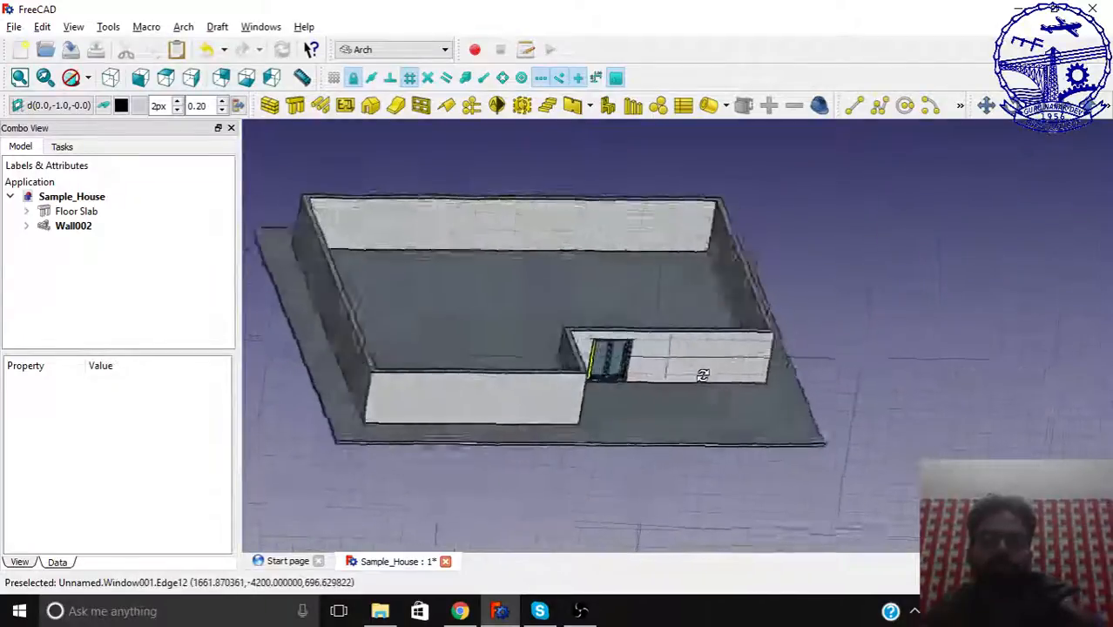